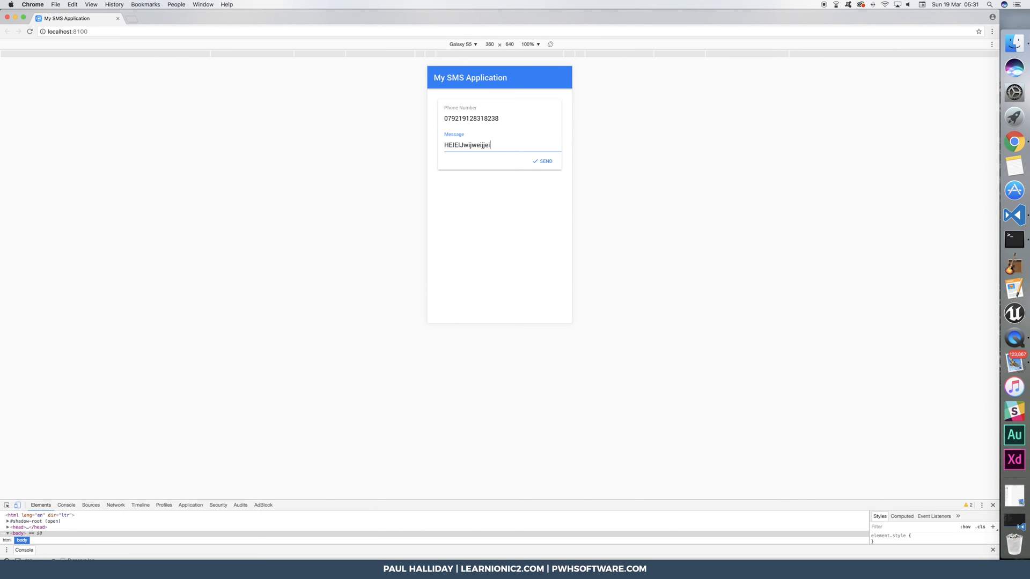
Step: Add a catch block presenting a 3000 ms 'Text was not sent!' toast, selecting 'Our message'
{"action": "left_click", "coordinate": [1013, 41]}
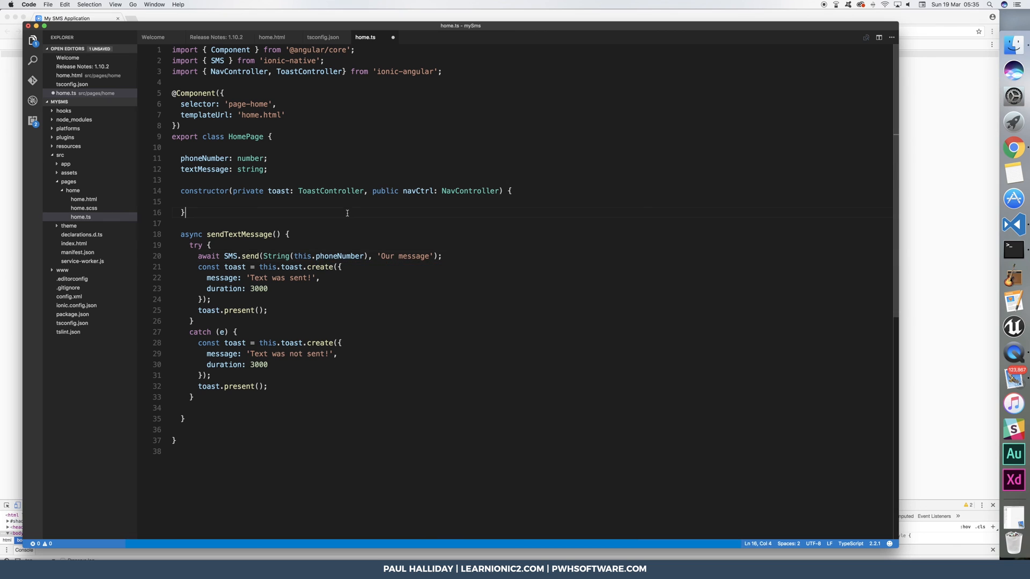
{"action": "double_click", "coordinate": [404, 256]}
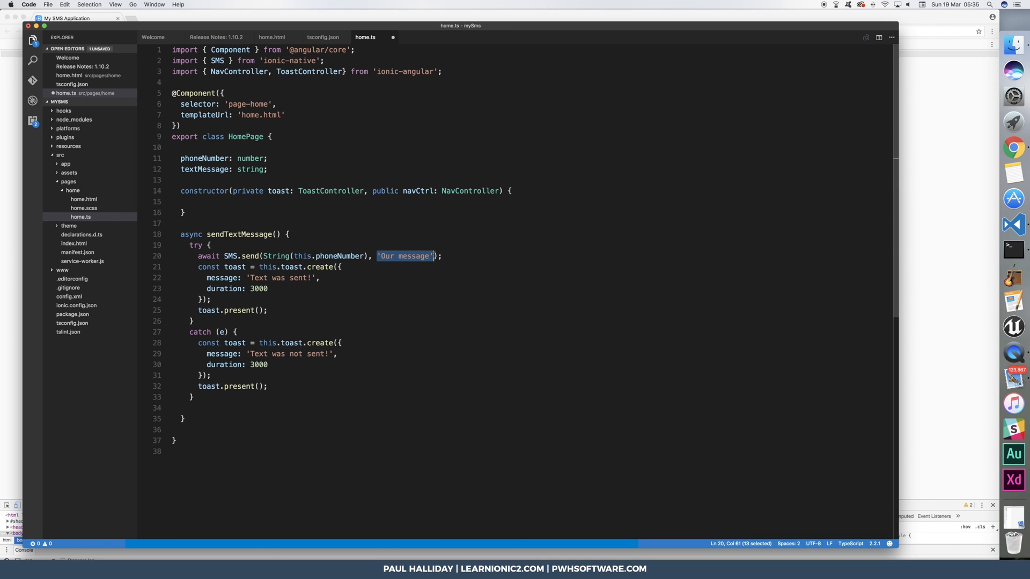
{"action": "left_click", "coordinate": [272, 37]}
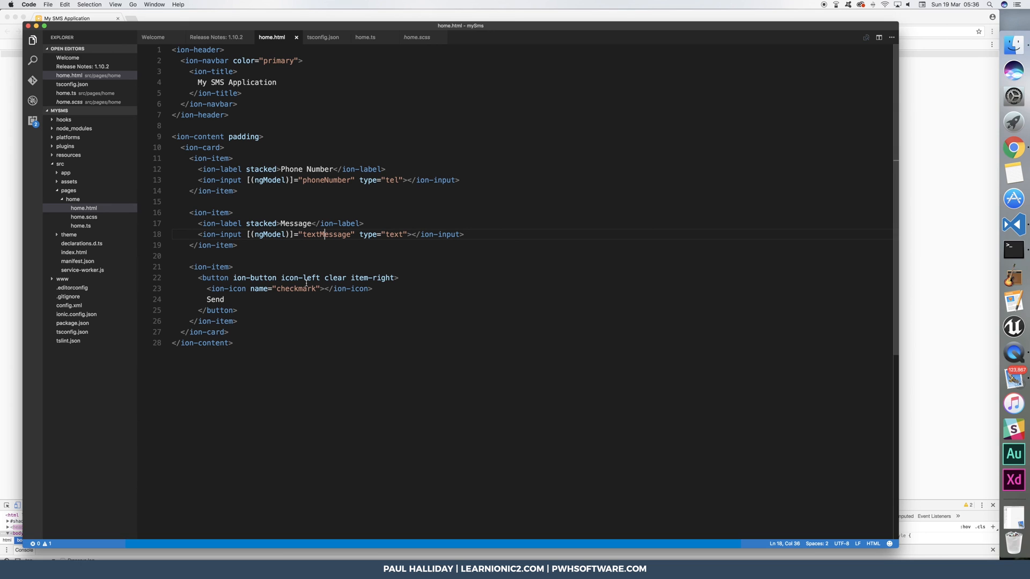
Step: Type the Send button's click handler, (click)="sendTextM, in home.html
{"action": "type", "text": "(click)=\"sendTextM"}
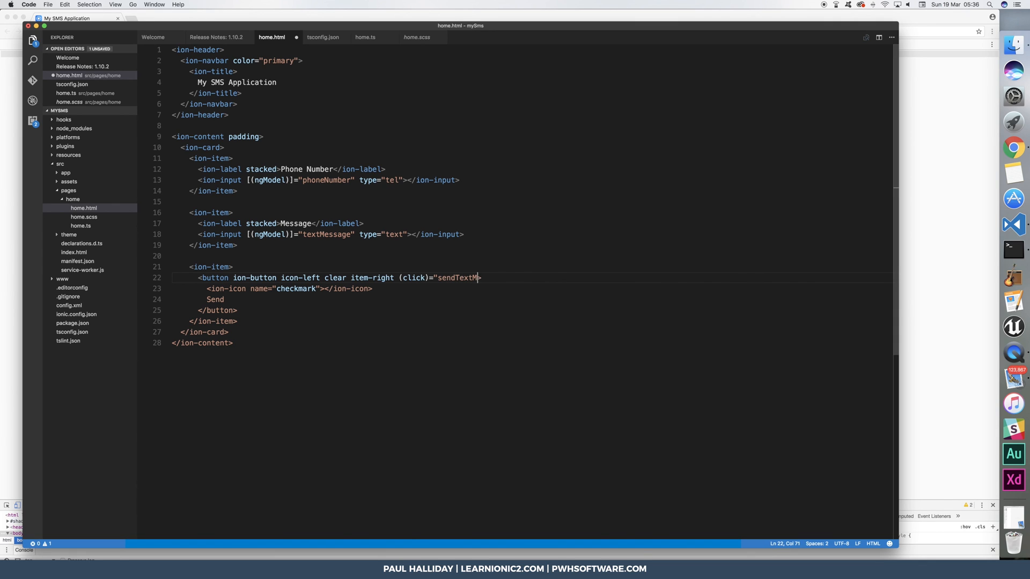